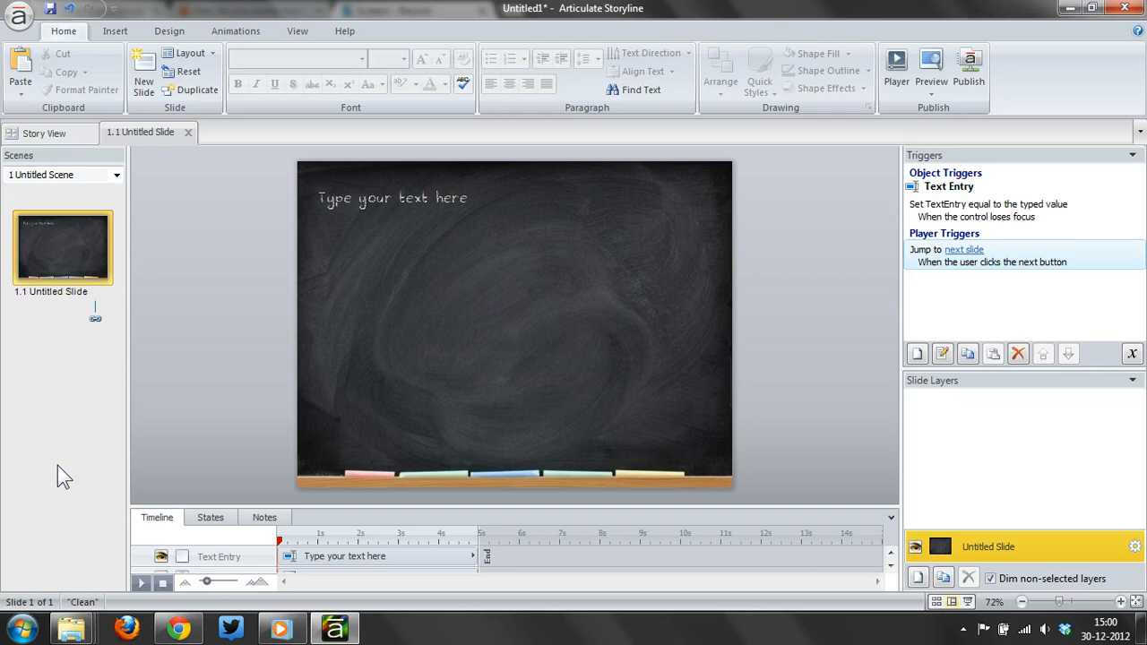
mouse_move(247, 356)
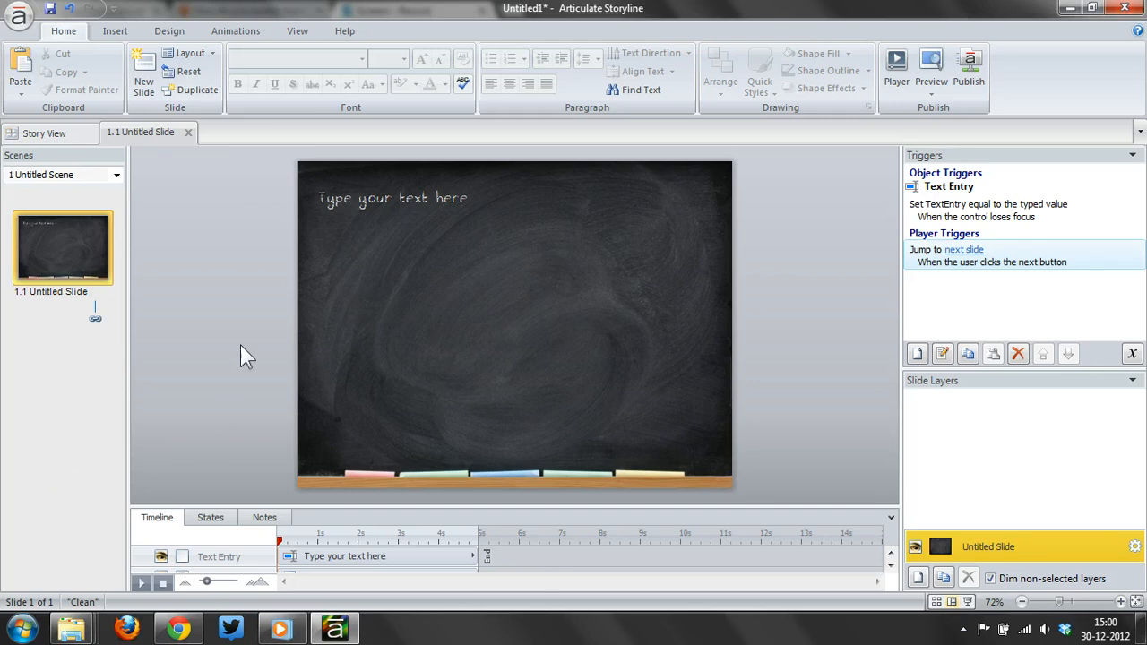
mouse_move(589, 309)
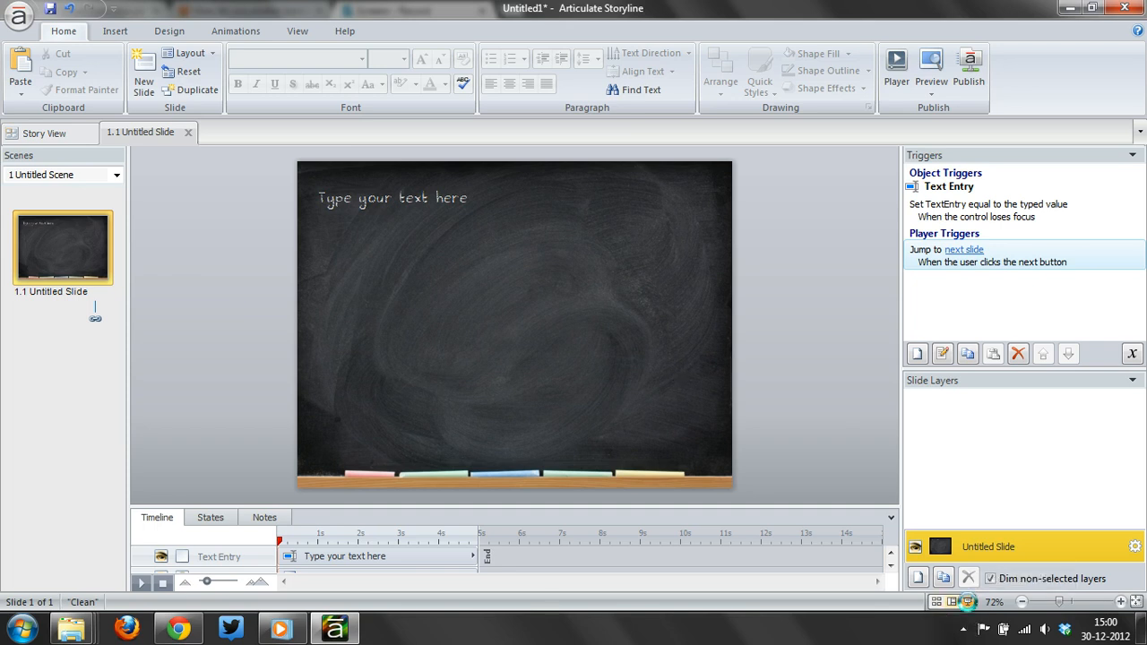
Preview the chalkboard slide's text entry with typed test names, then add a blank second slide
click(932, 70)
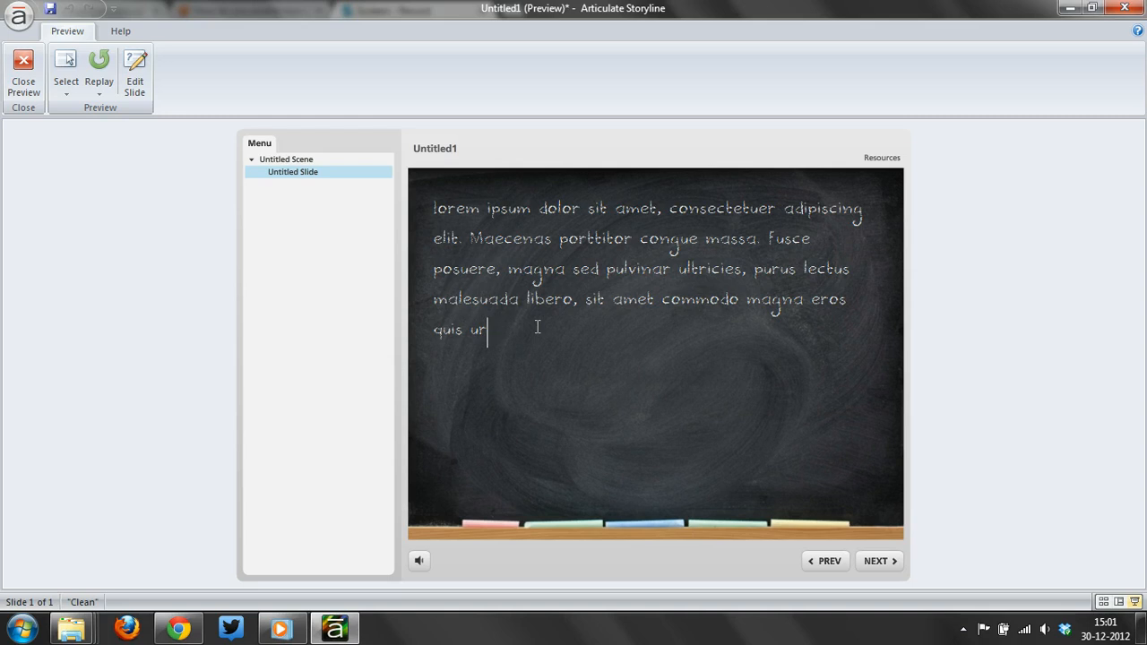
key(Backspace)
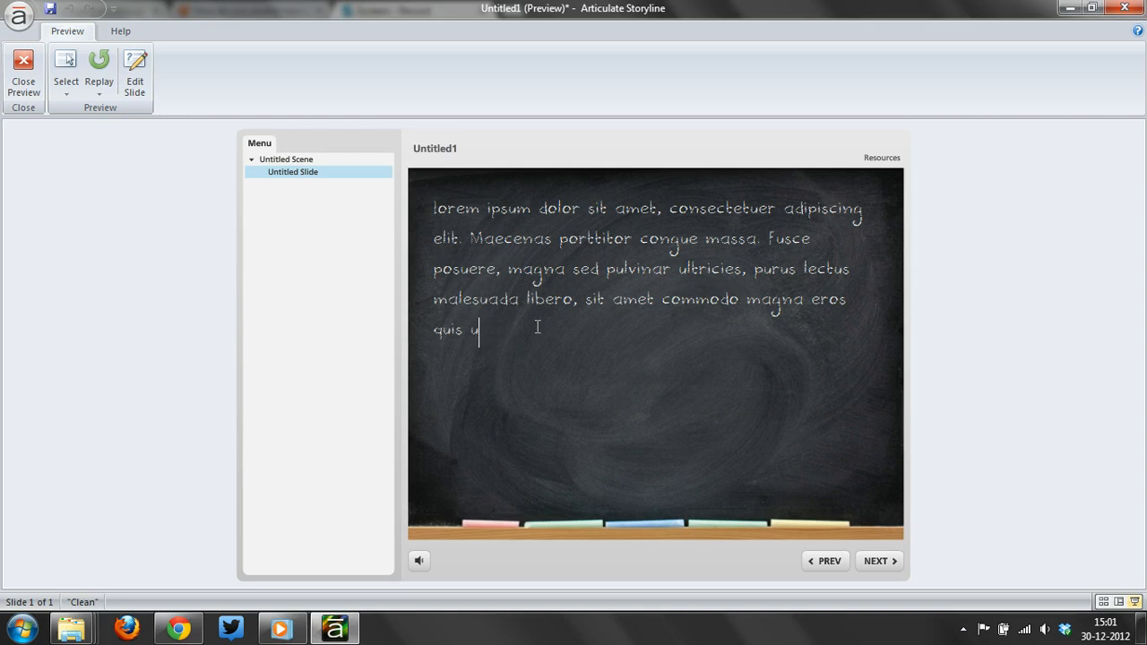
text(rnap)
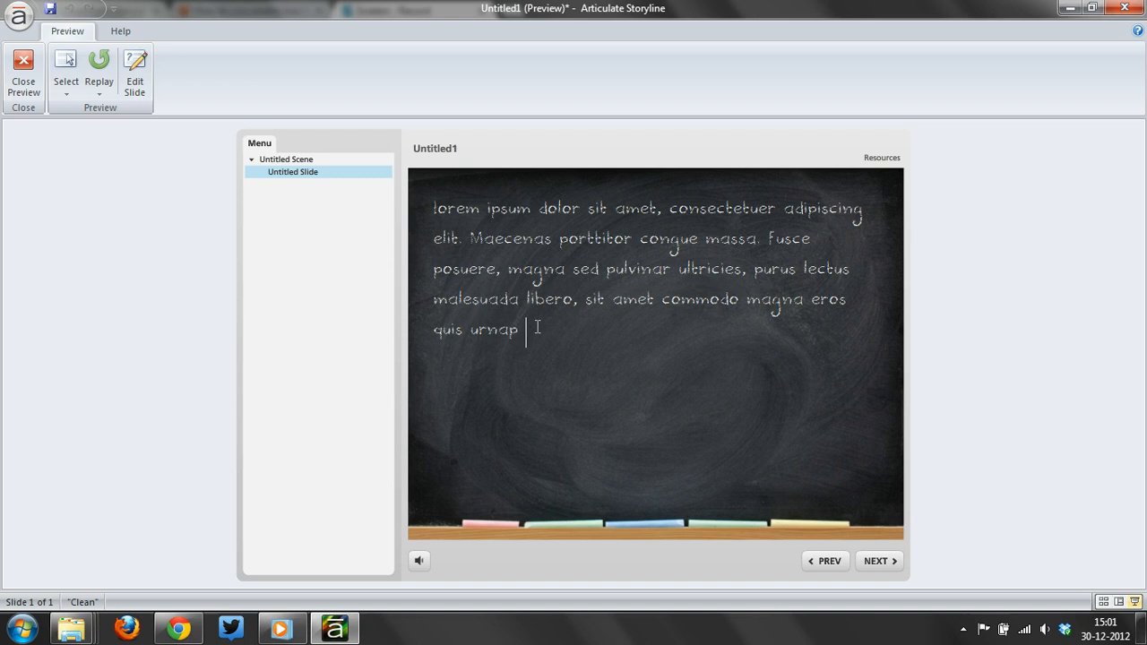
text(Jeff)
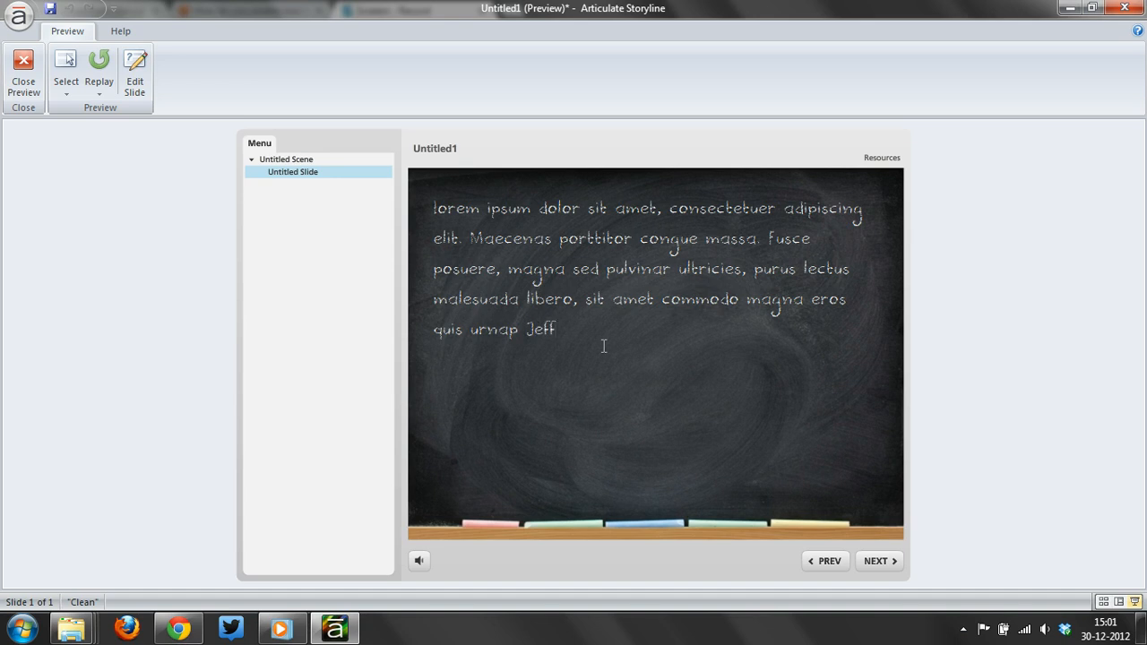
mouse_move(606, 434)
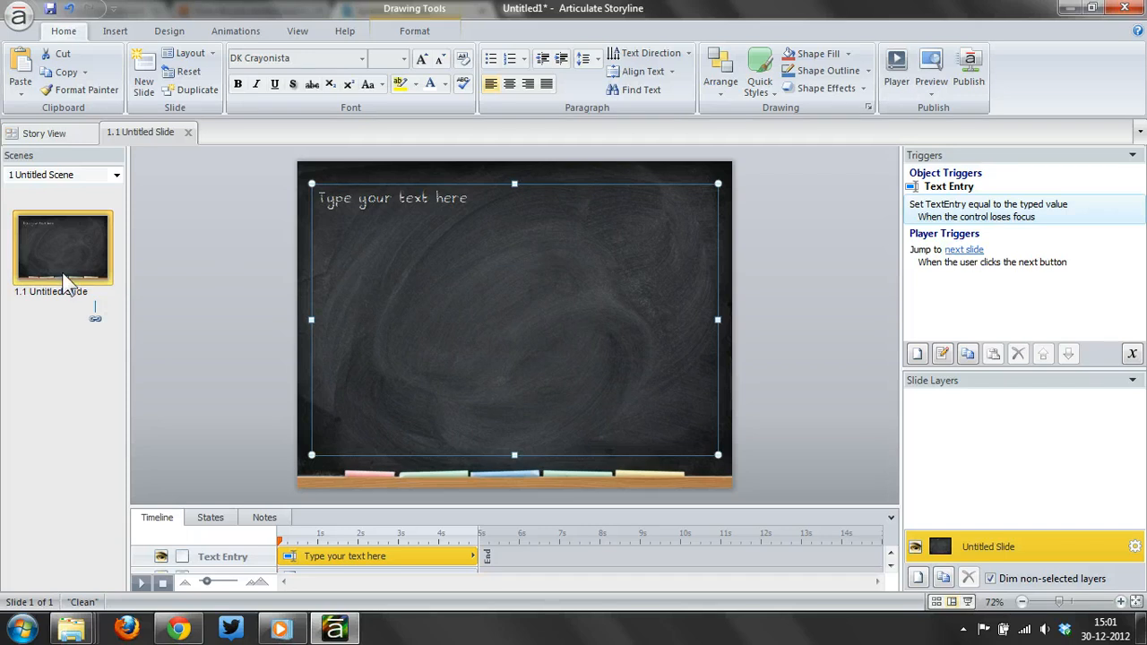
click(143, 81)
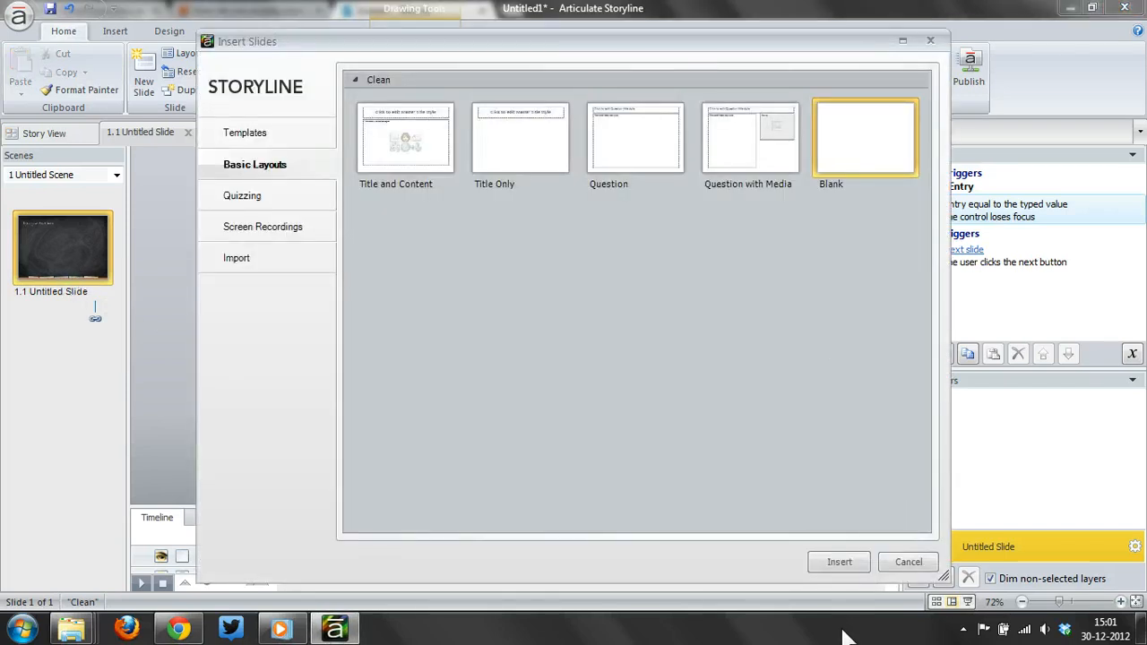
click(839, 562)
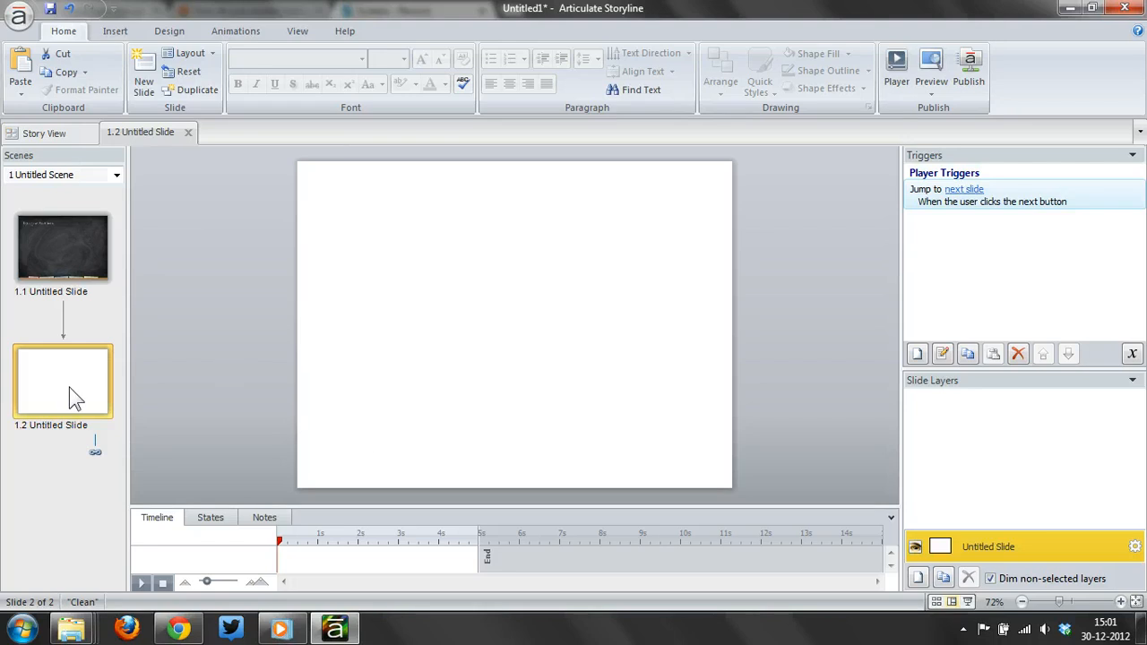
mouse_move(133, 43)
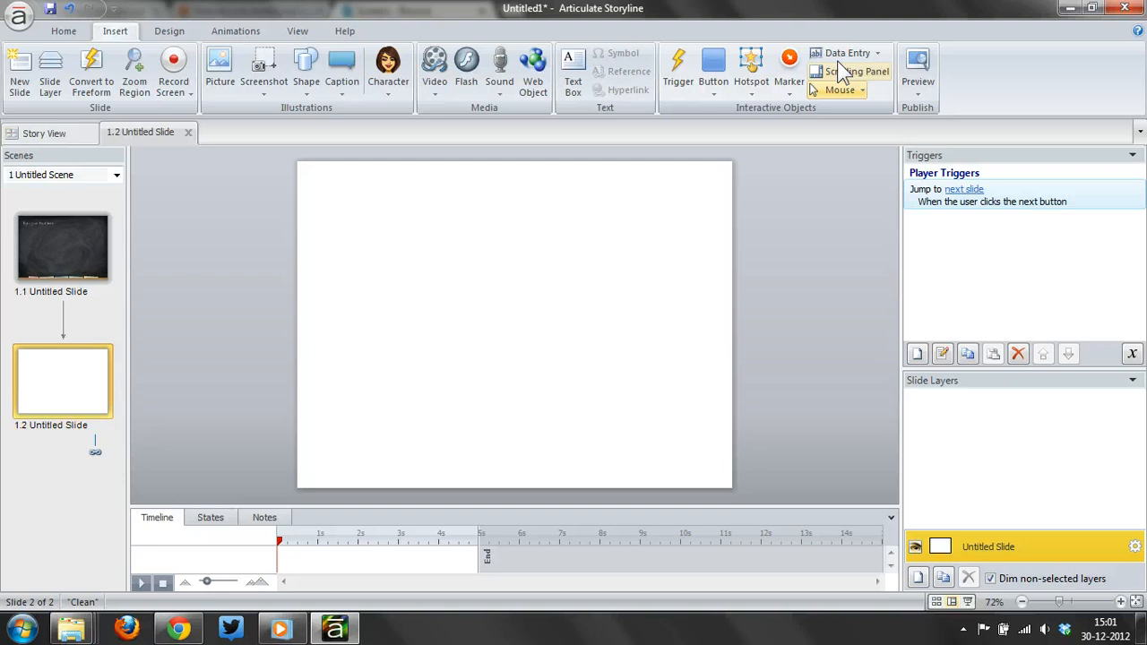
mouse_move(848, 52)
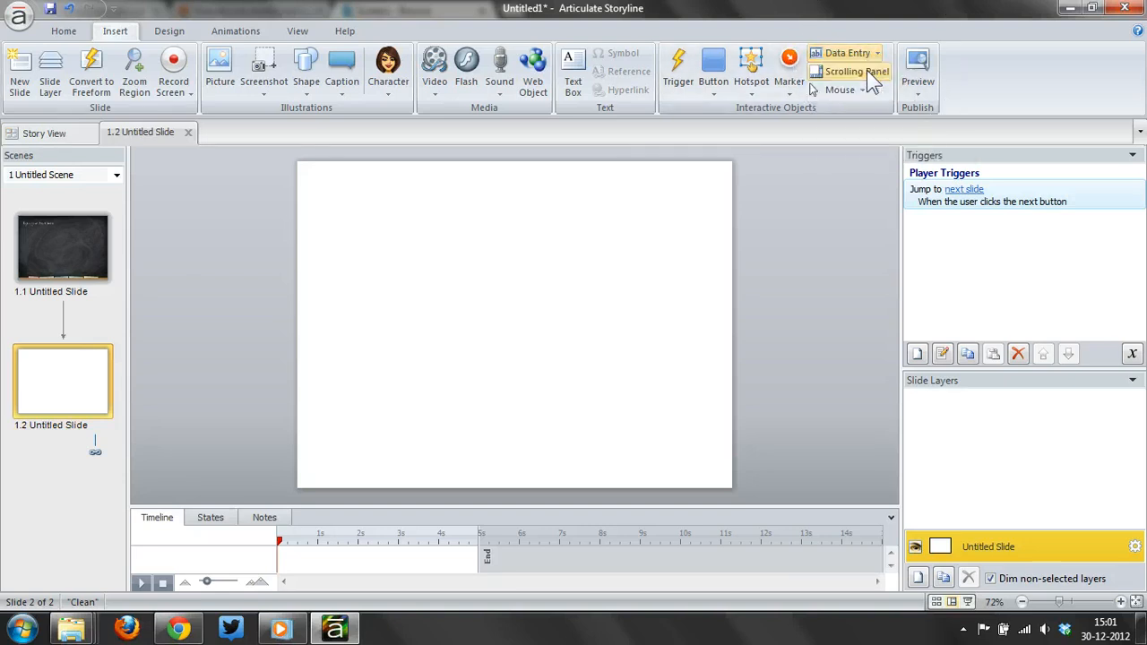
Insert a Text Entry field and drag it across the upper area of slide 1.2
click(847, 52)
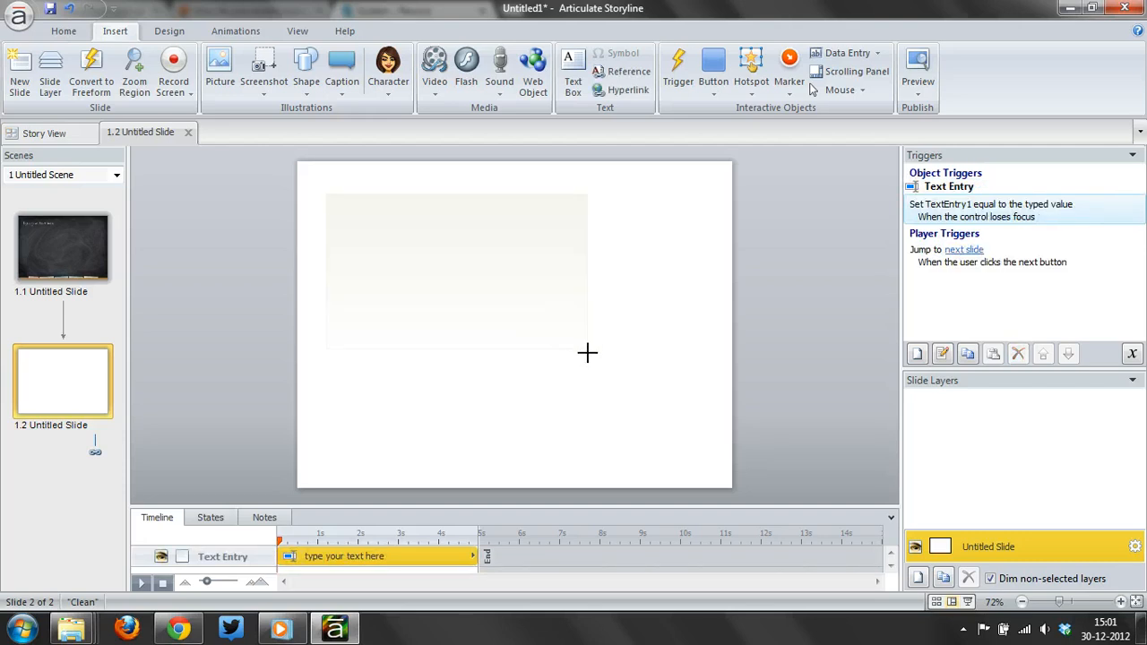
drag(325, 194, 704, 426)
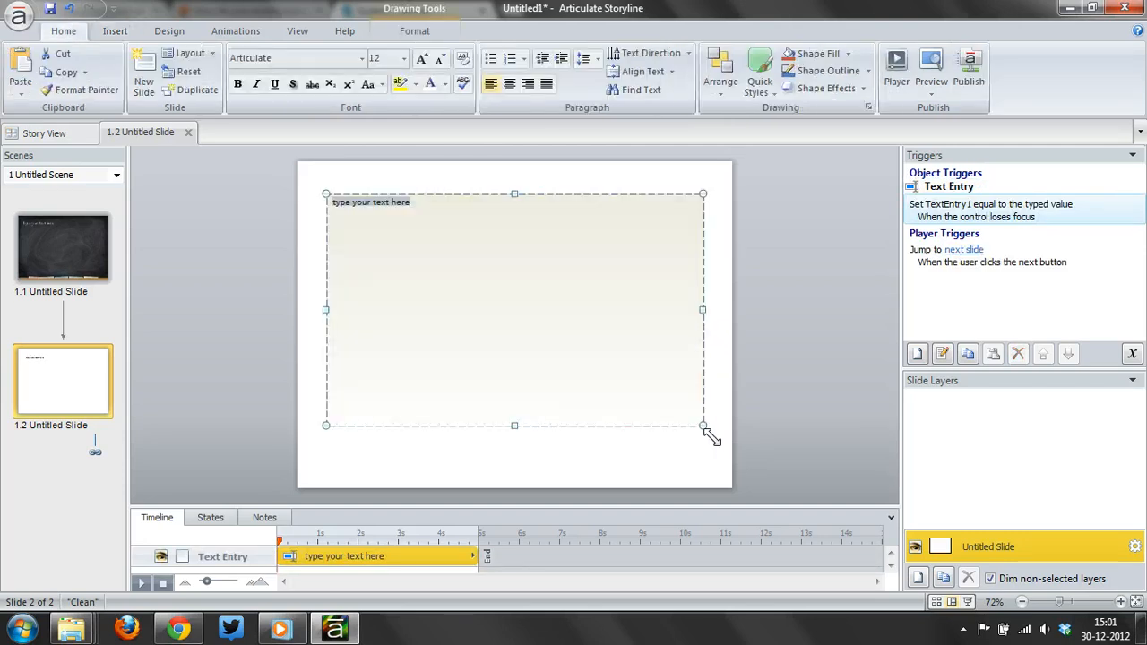
mouse_move(484, 365)
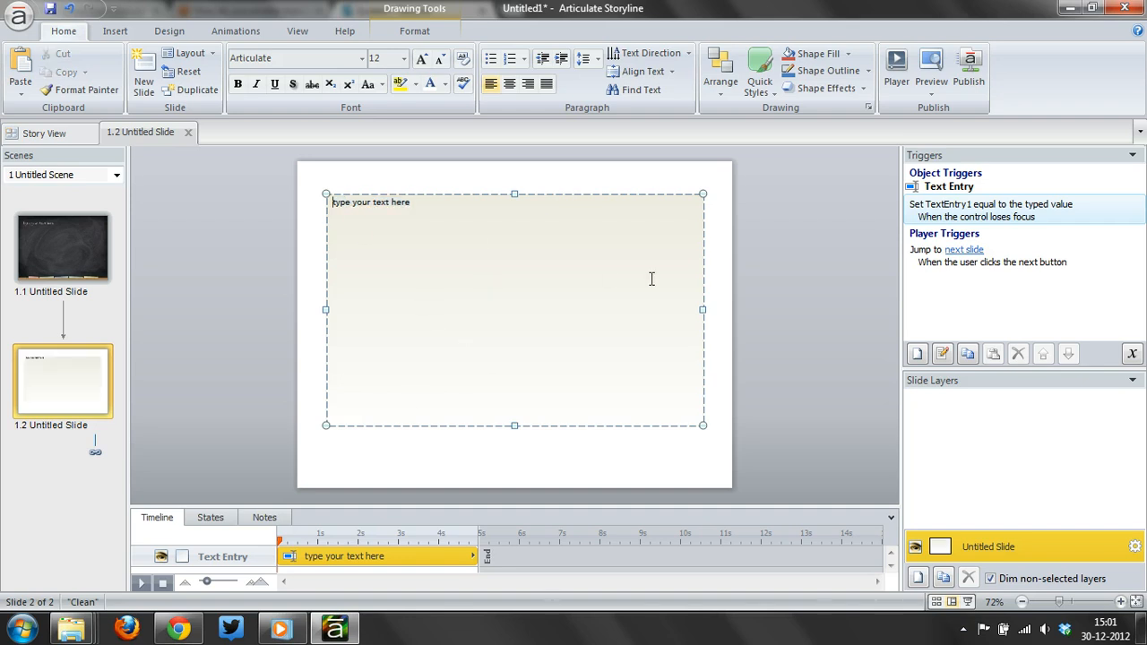
mouse_move(654, 269)
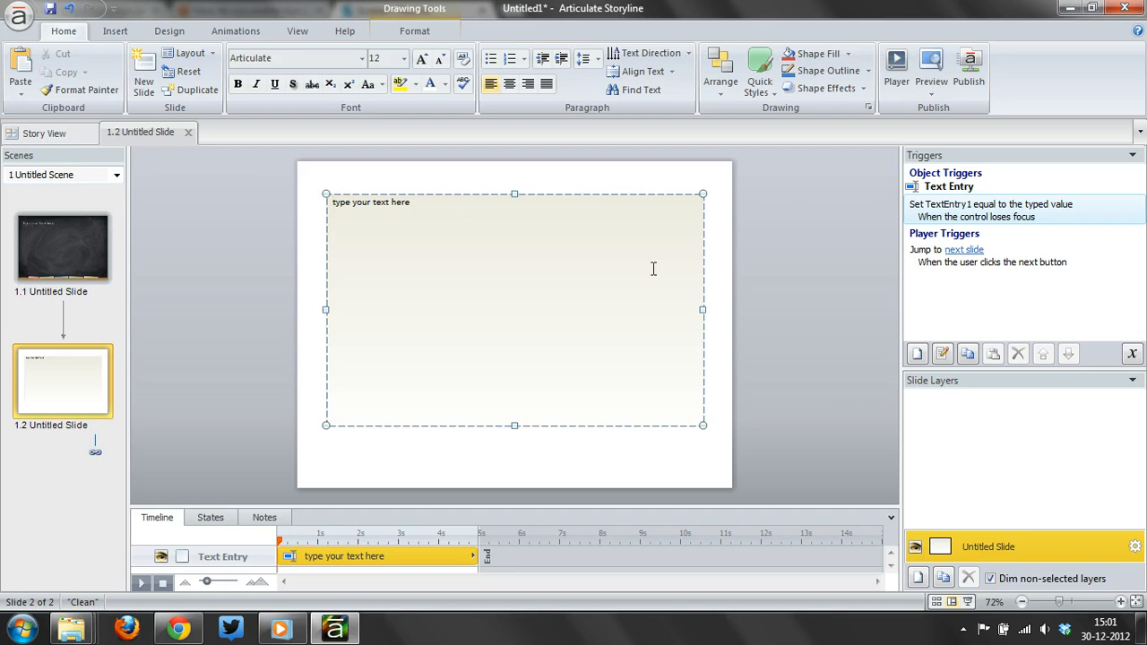
mouse_move(1133, 354)
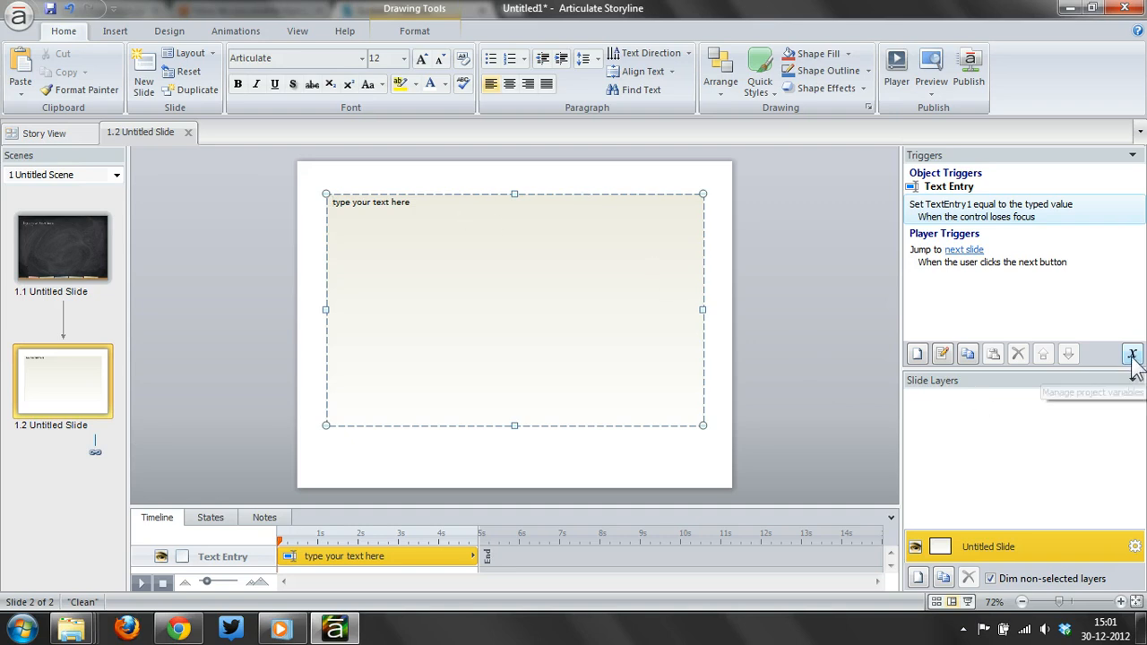
Name a text variable DefaultText in the project Variables list
click(1132, 353)
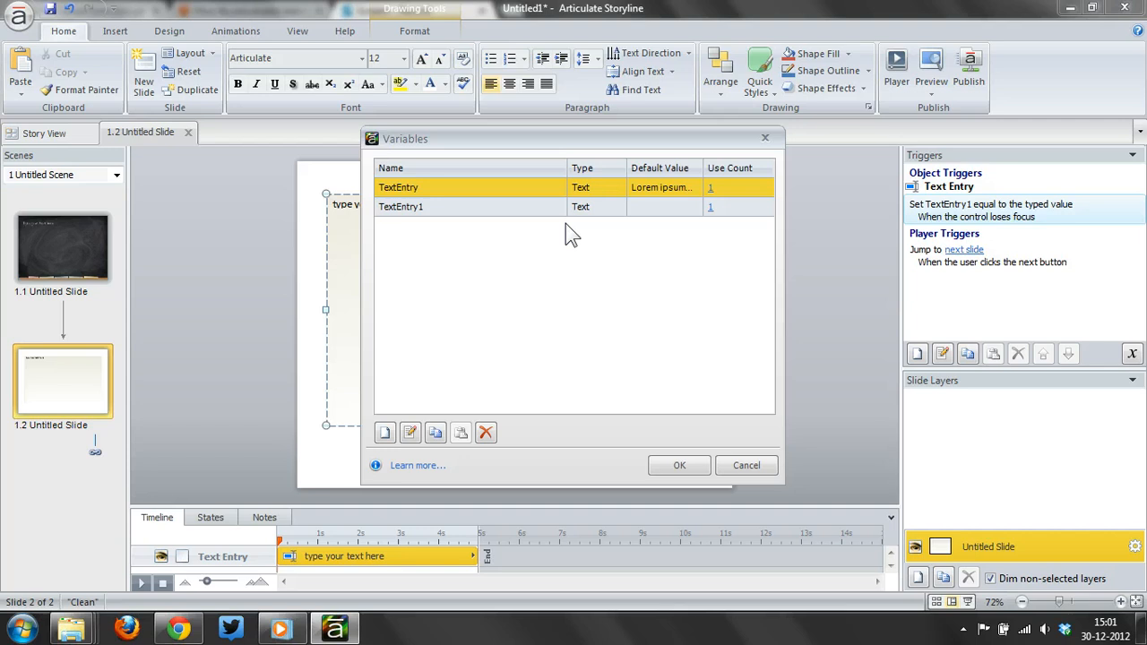
click(401, 206)
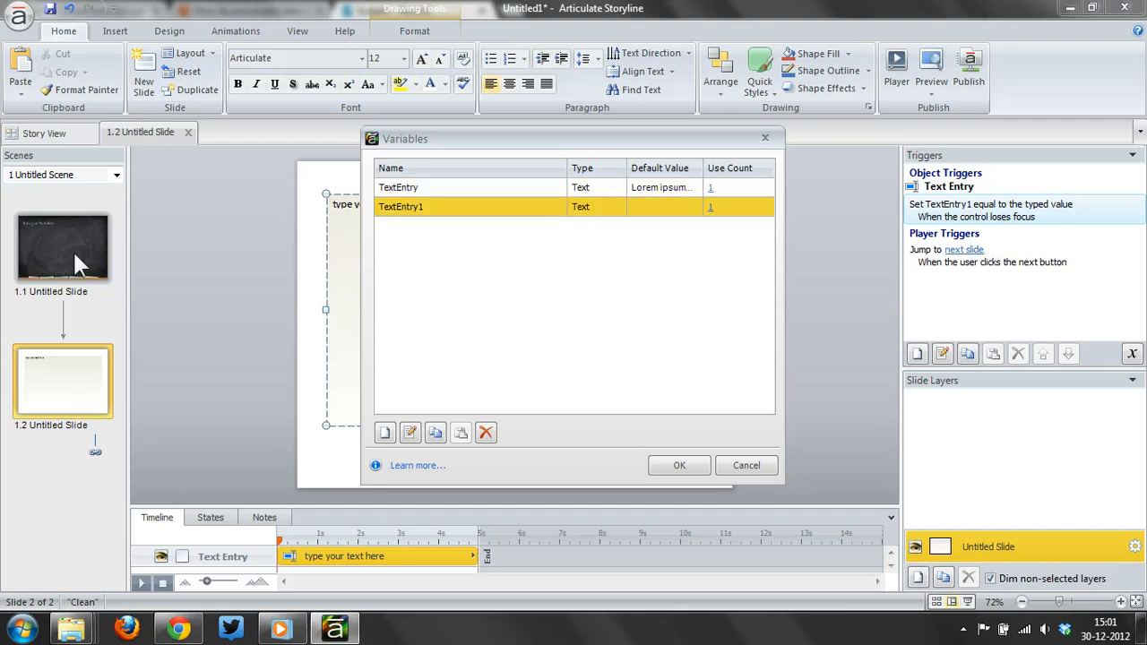
double_click(401, 206)
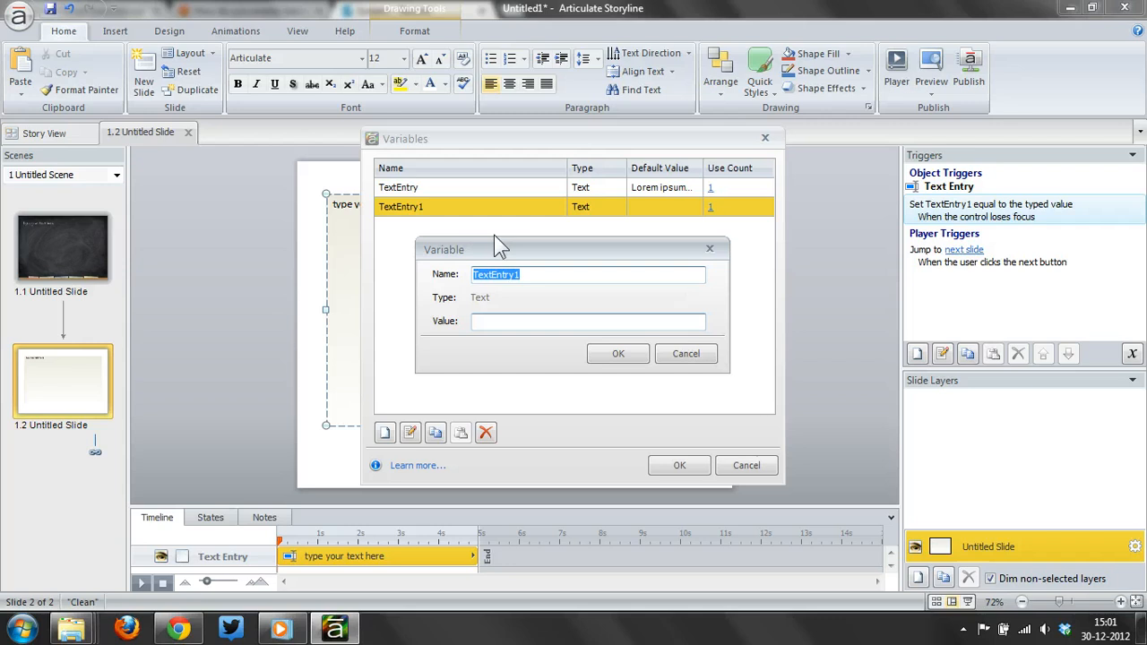
text(D)
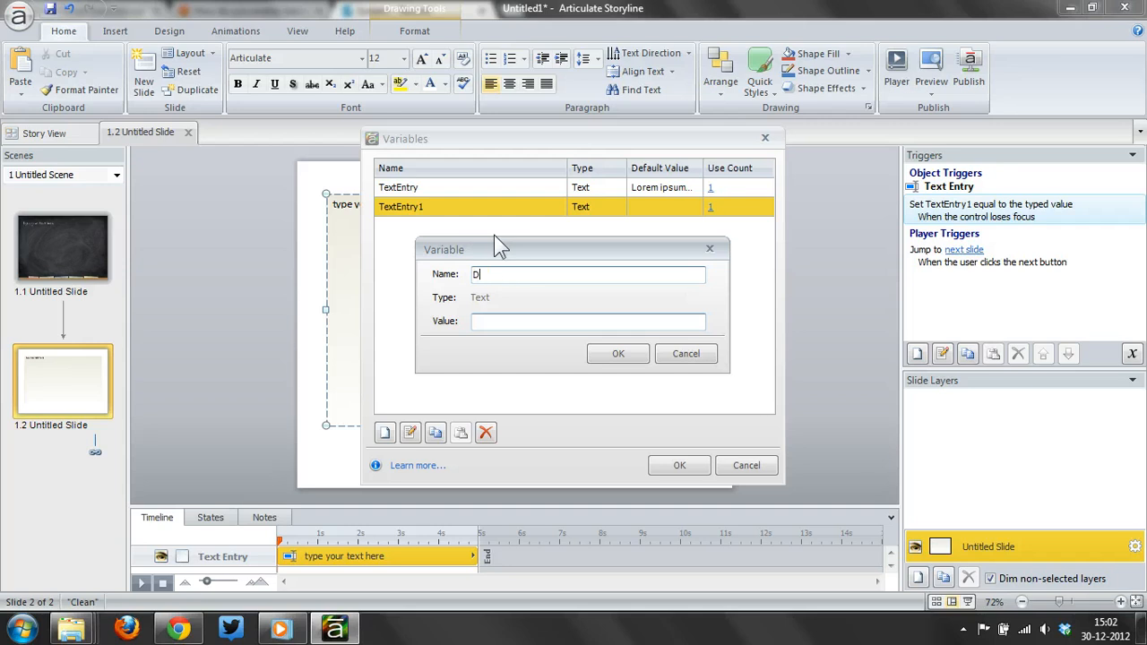
text(efaul)
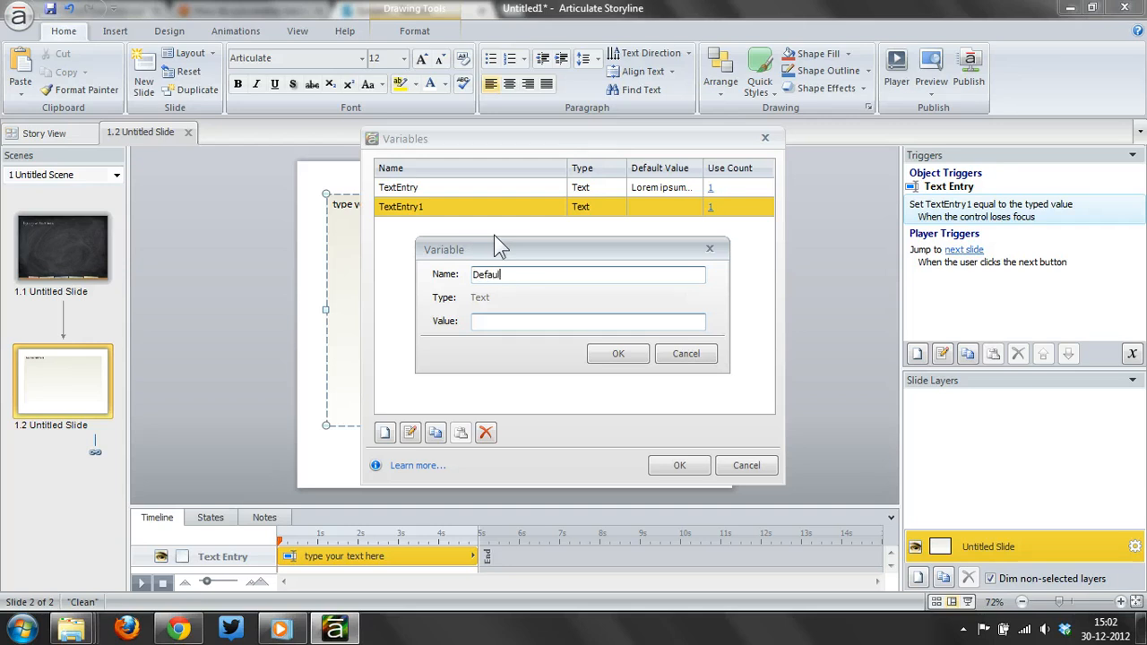
text(Text)
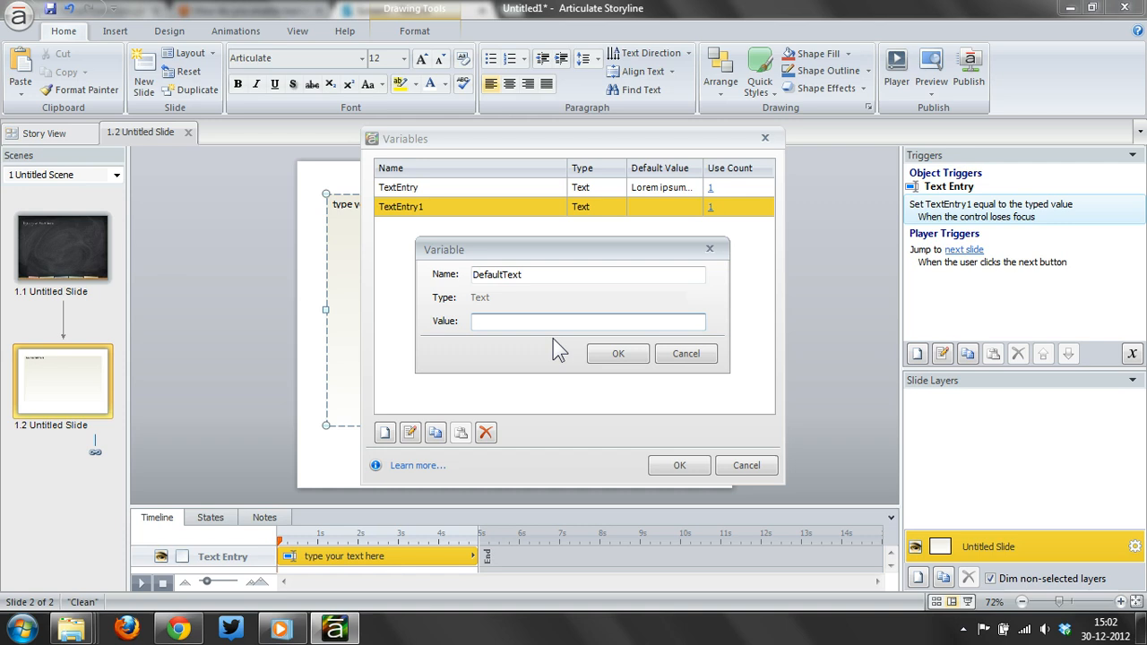
Give DefaultText the value 'Please correct any typos in this text.' and close the Variables list
text(Please)
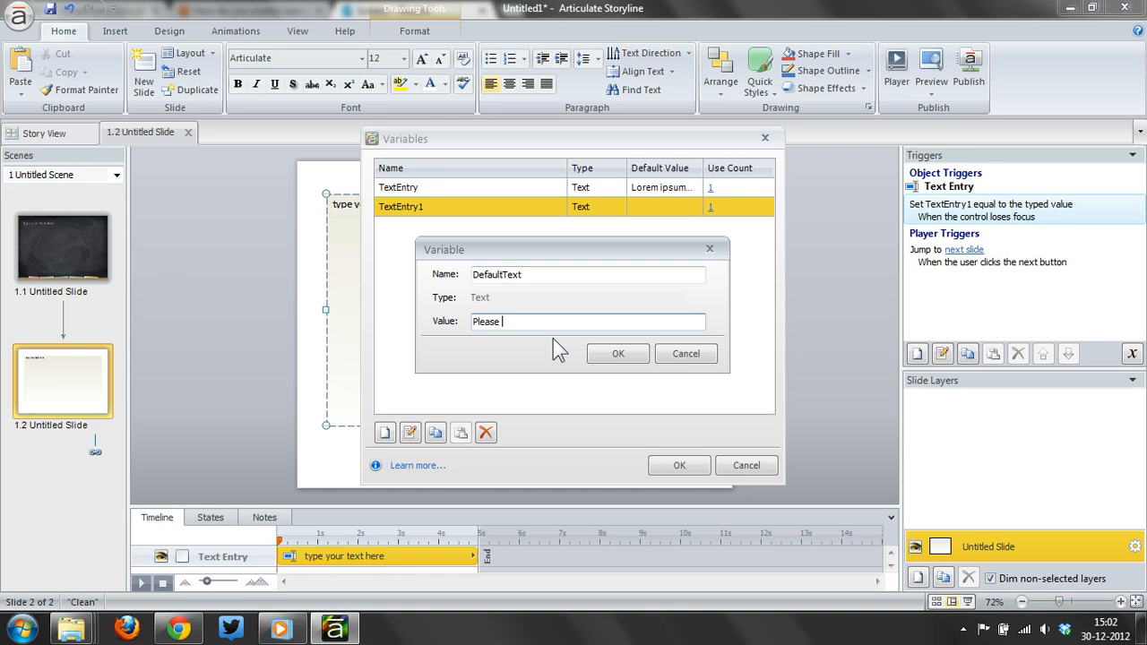
text(correct)
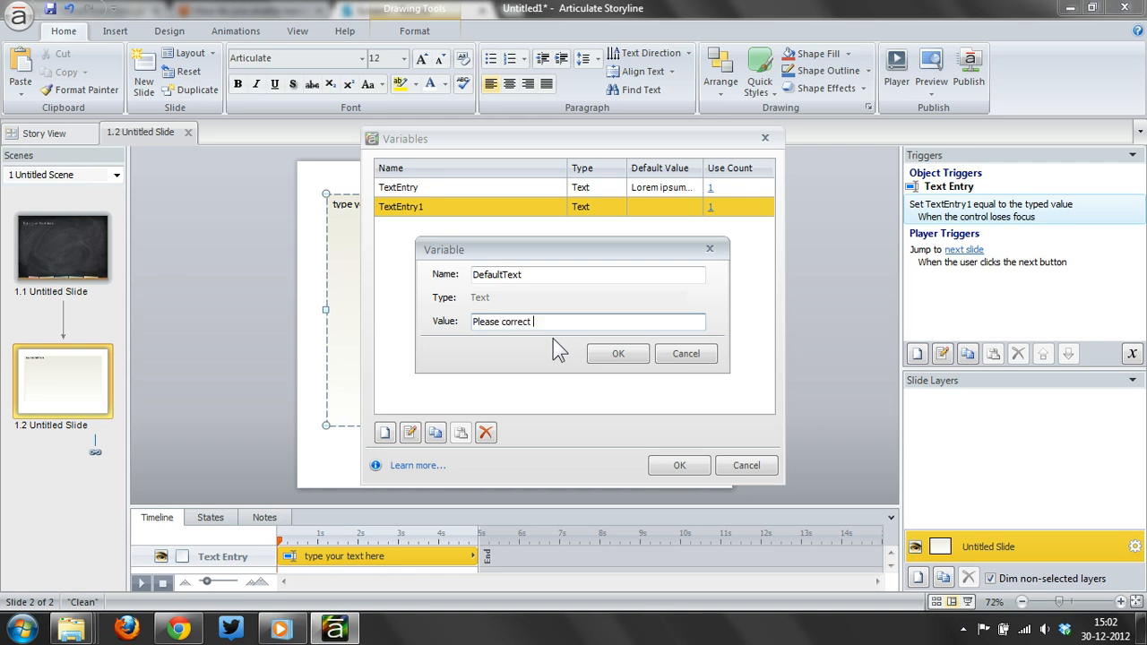
text(any typ)
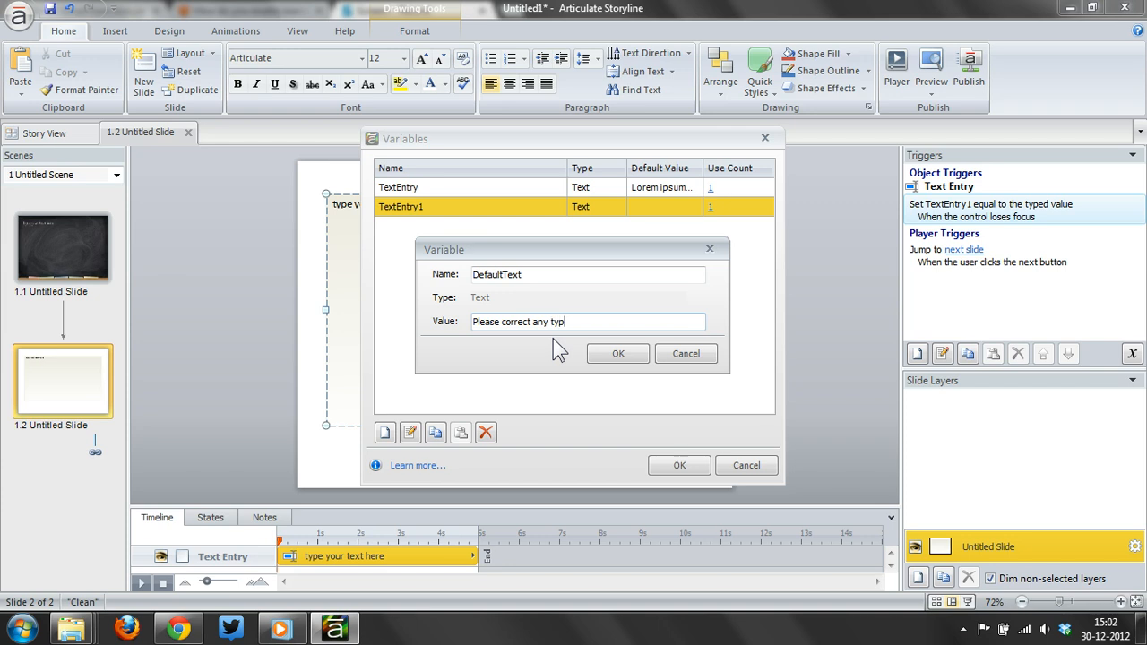
text(os in)
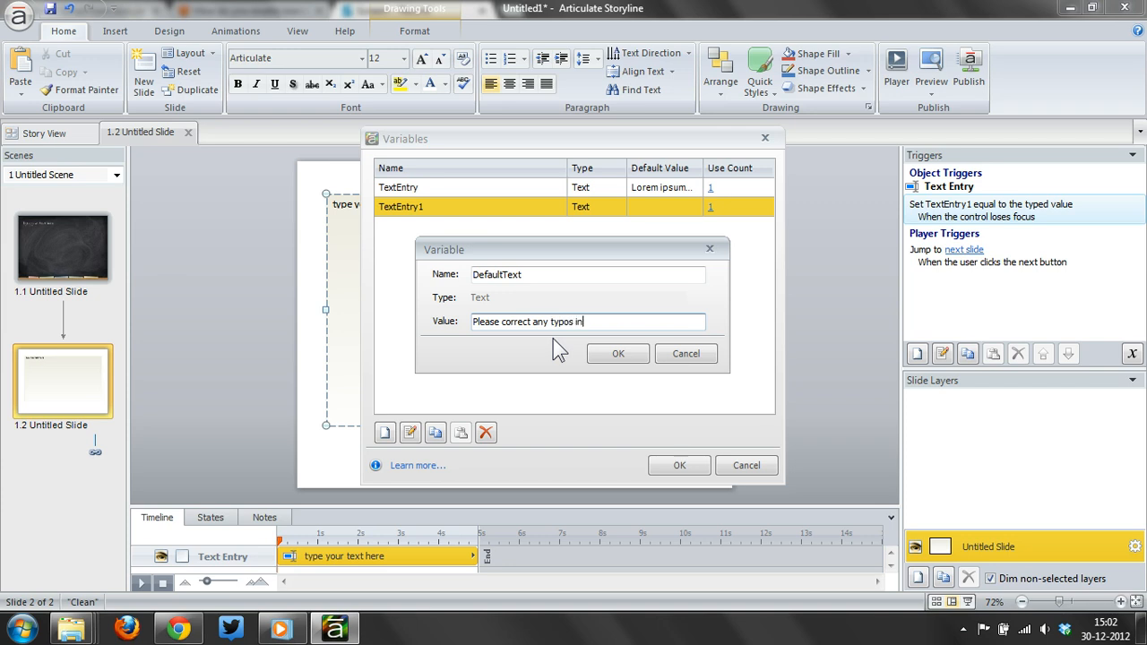
text(this)
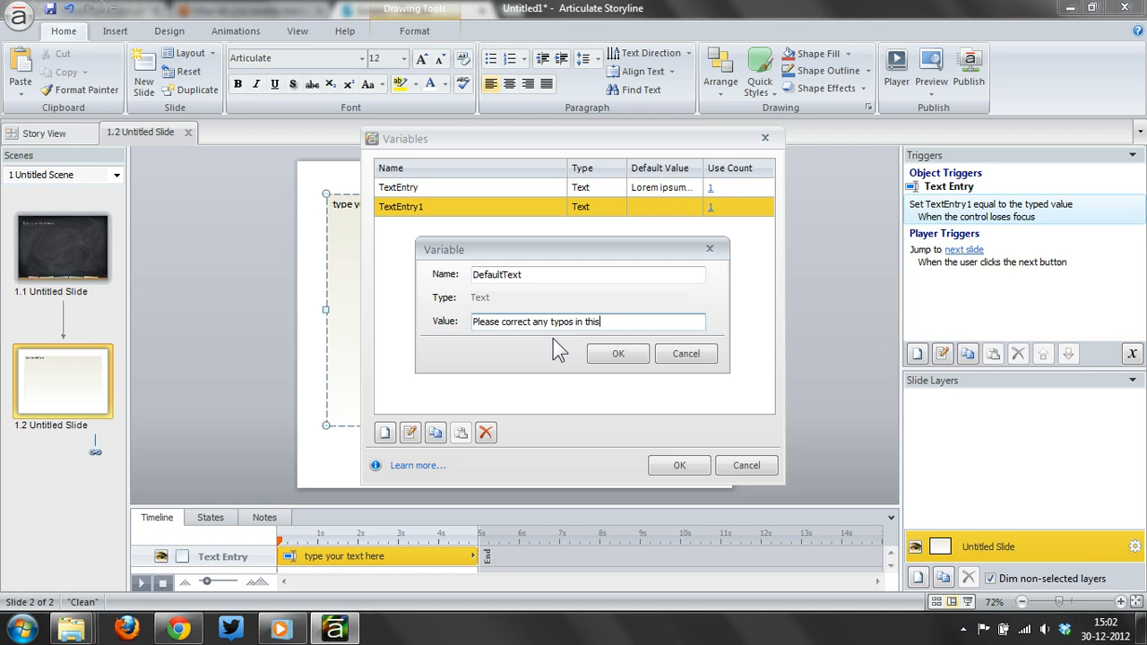
text(texzt.)
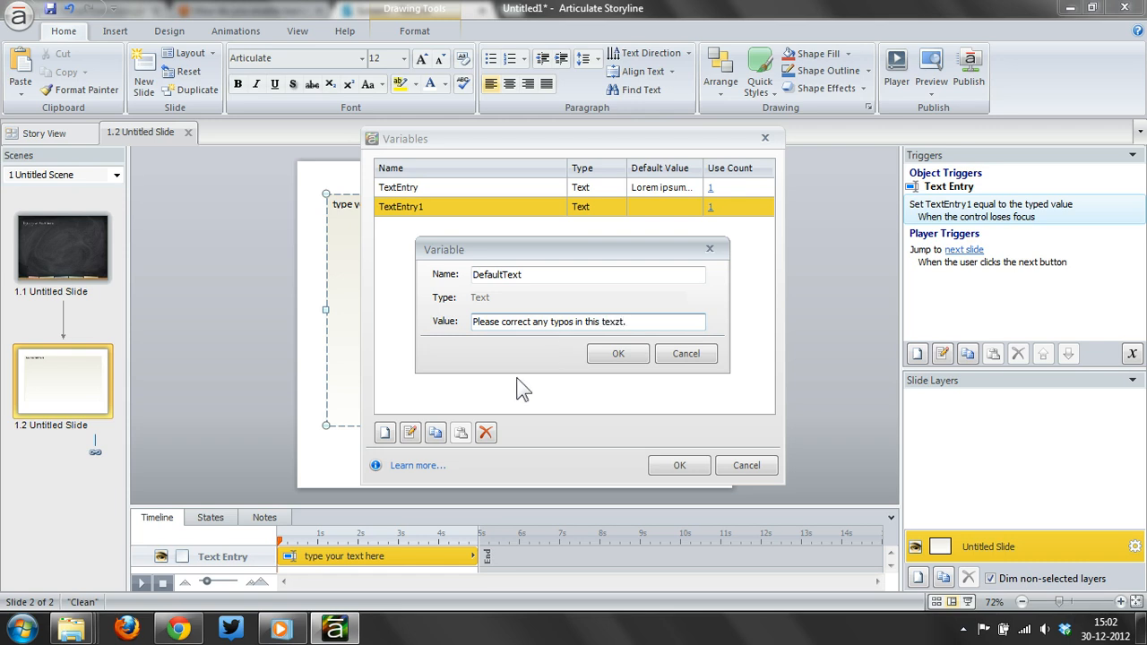
click(618, 353)
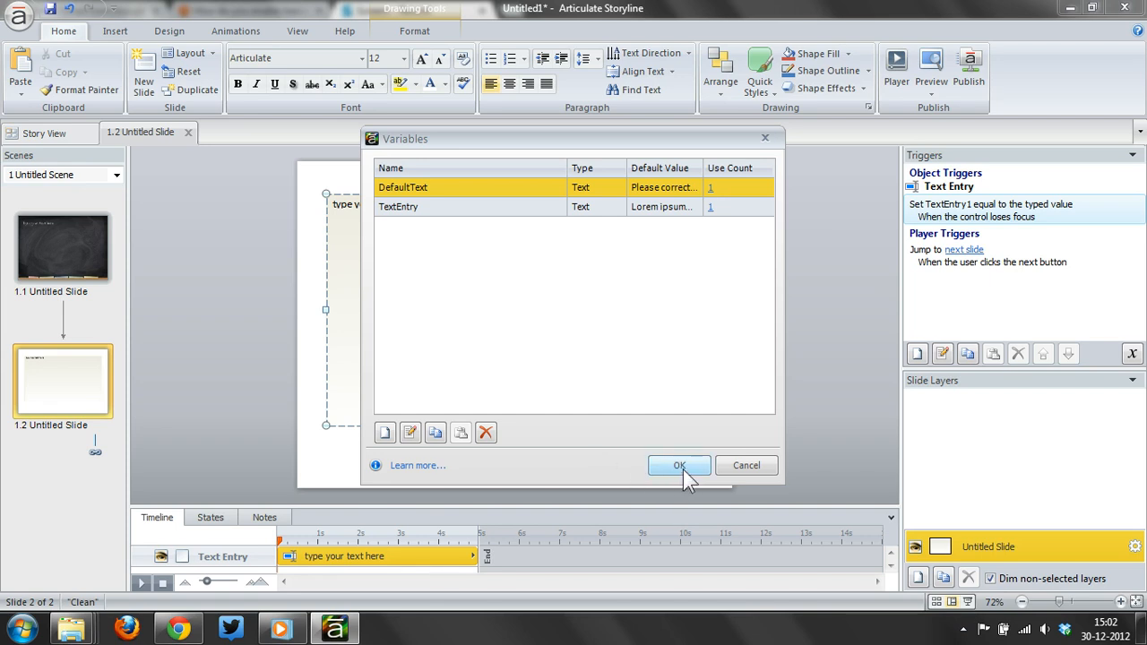
click(679, 466)
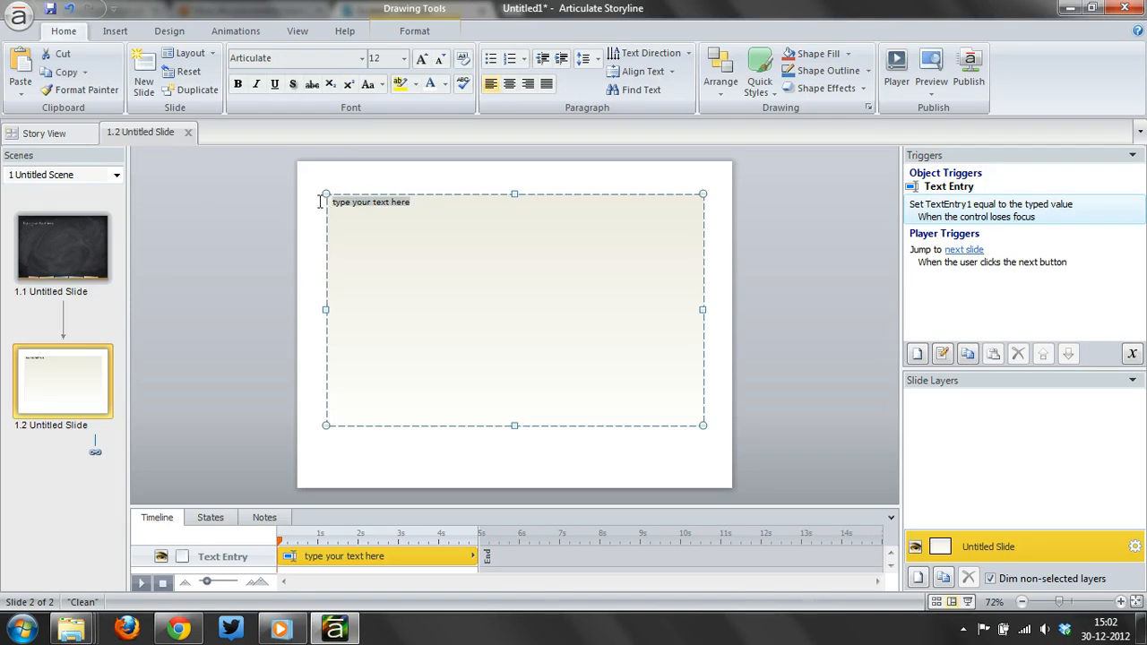
Replace the text entry field's placeholder text with %DefaultText%
text(%)
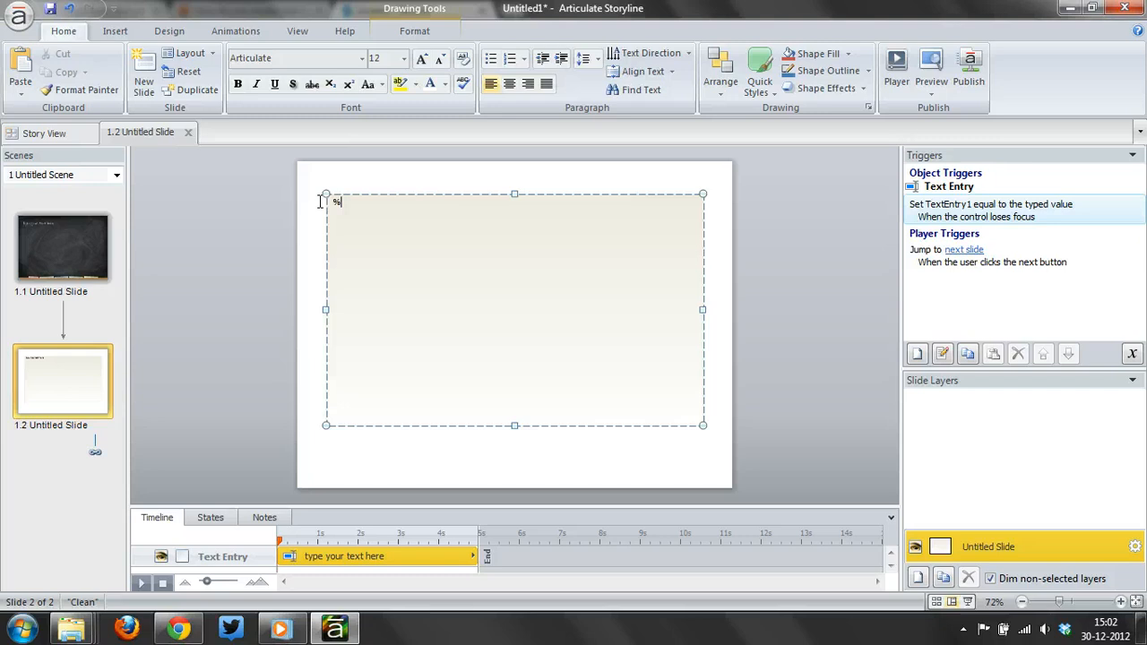
text(D%)
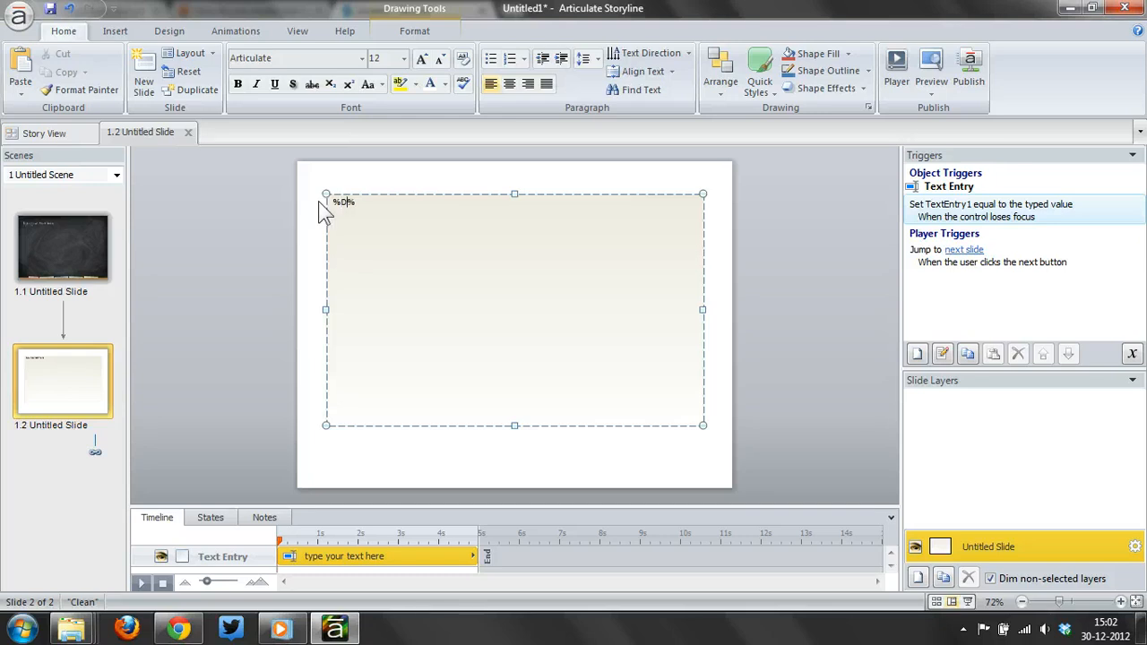
text(DefaultText)
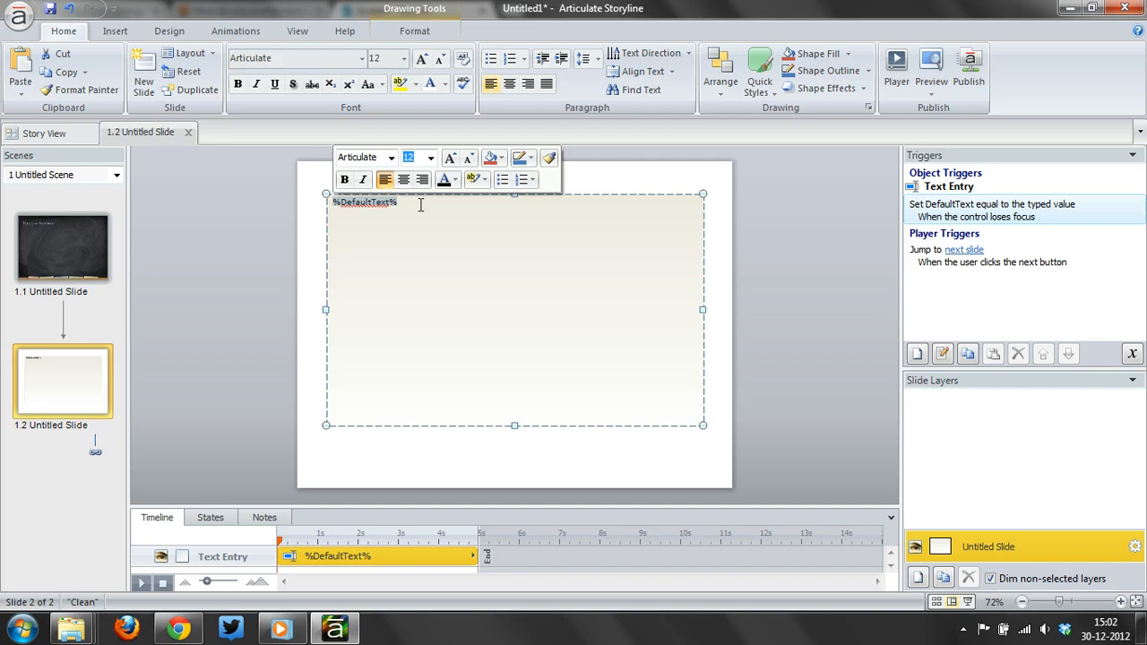
Check the Insert > Reference variable list, cancel without inserting, and deselect the field
click(115, 30)
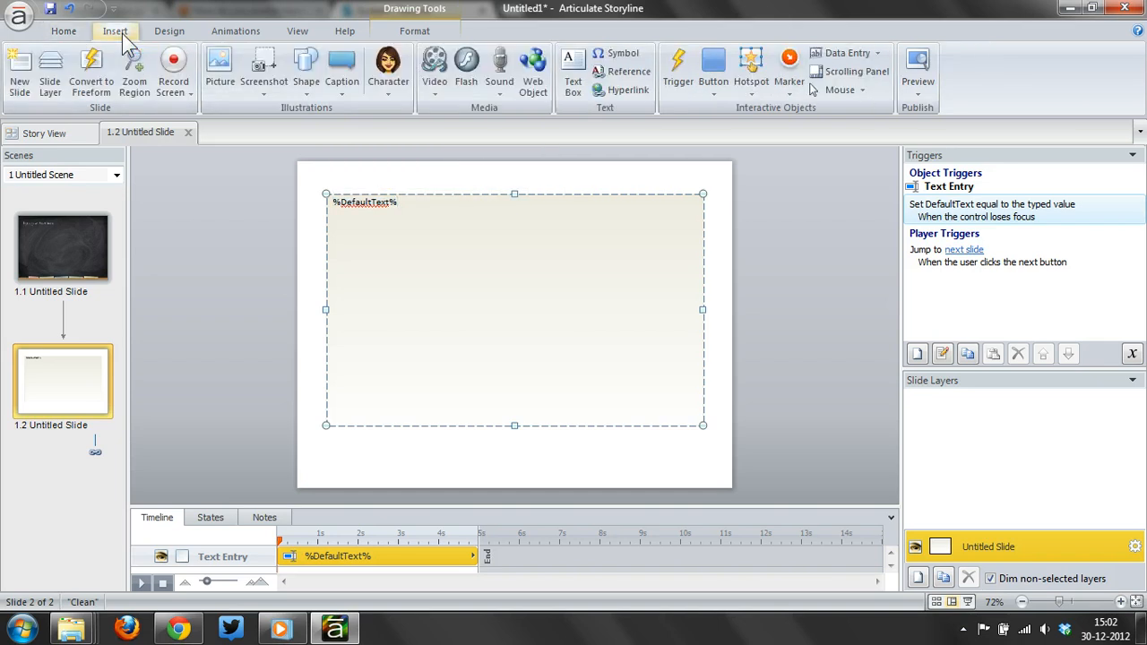
click(628, 71)
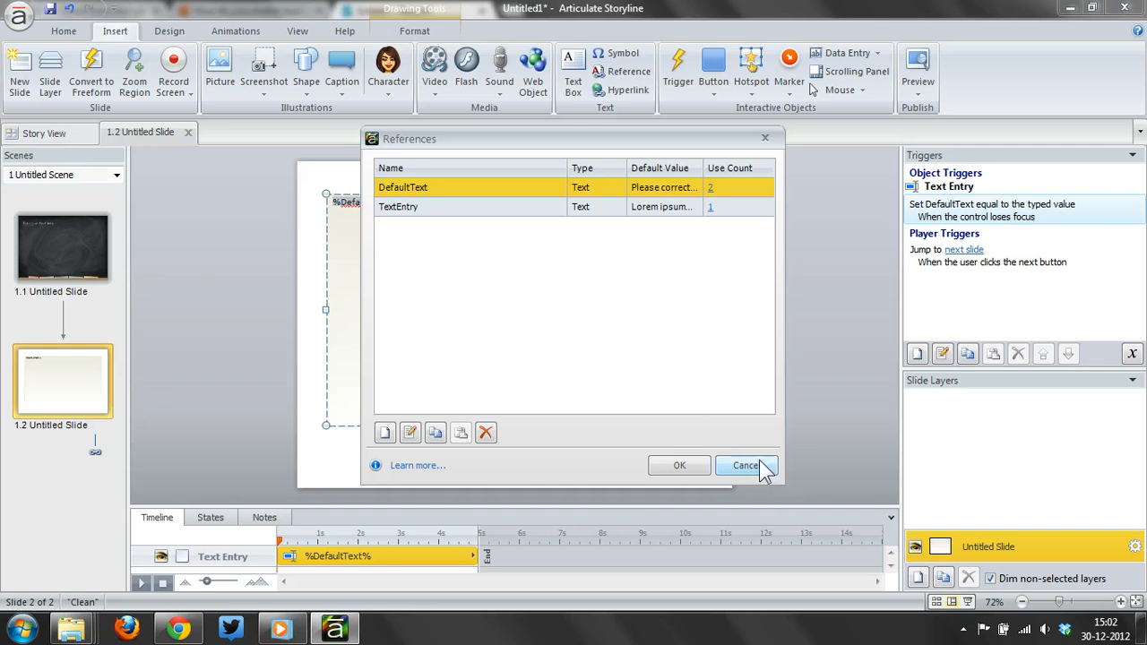
click(745, 465)
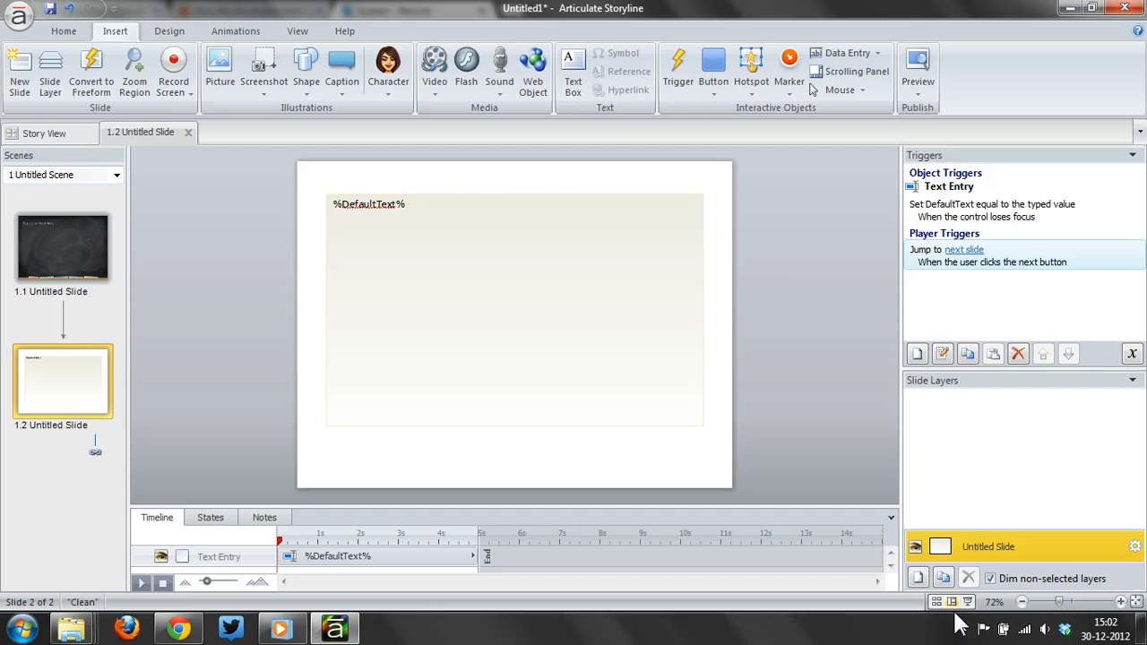
click(917, 67)
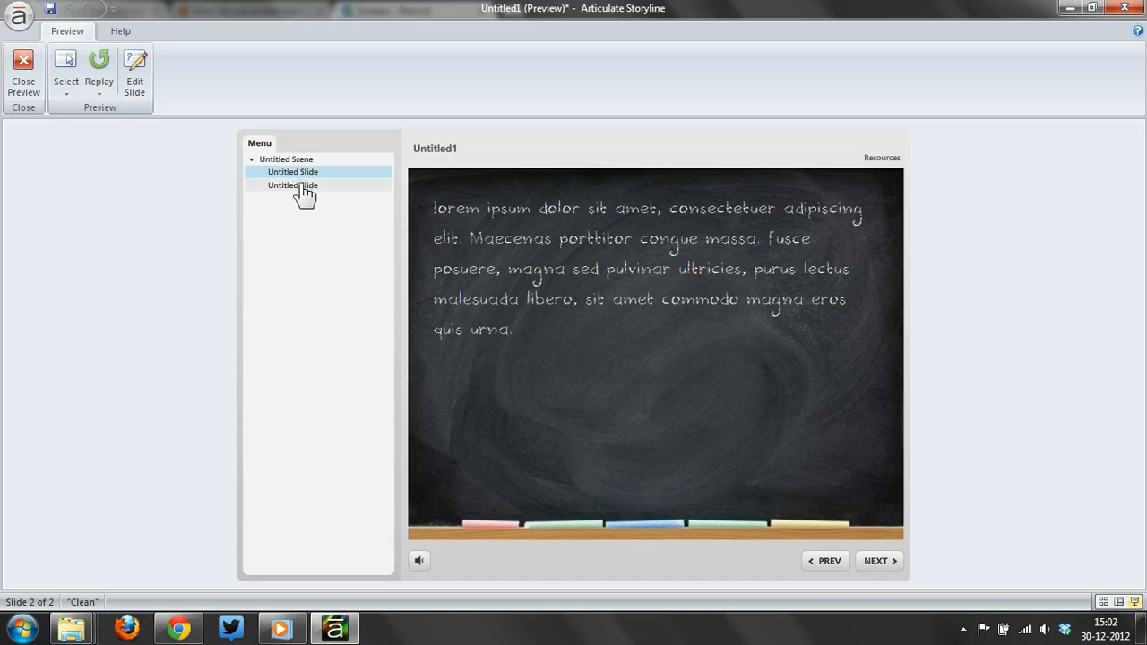
click(294, 185)
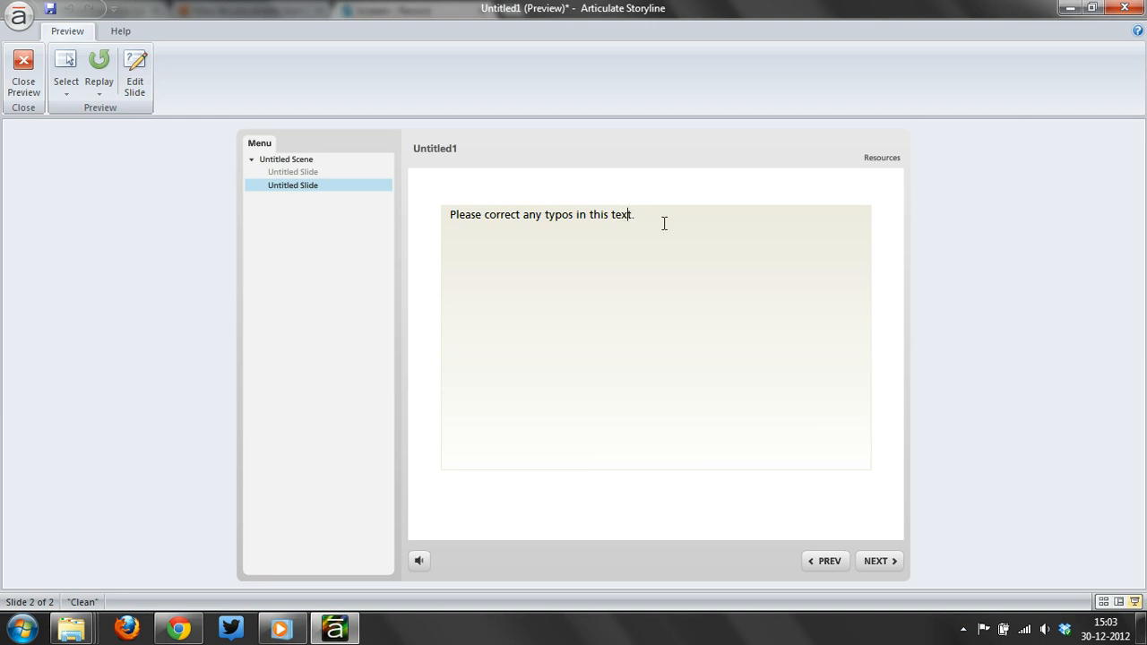
mouse_move(780, 453)
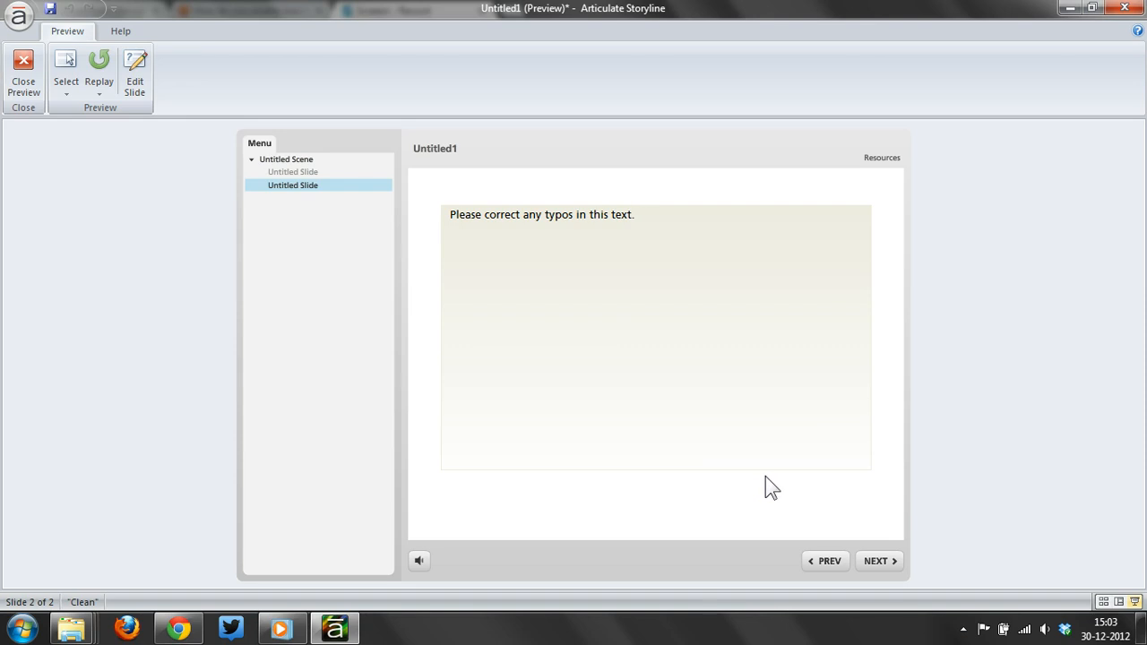
click(635, 215)
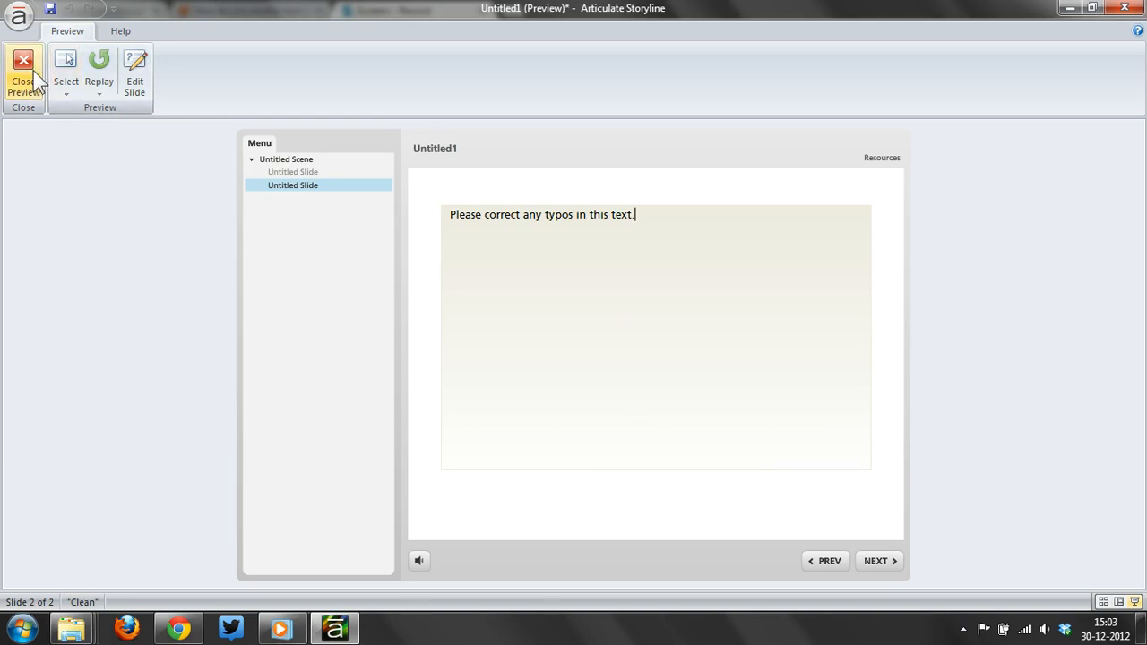
click(23, 76)
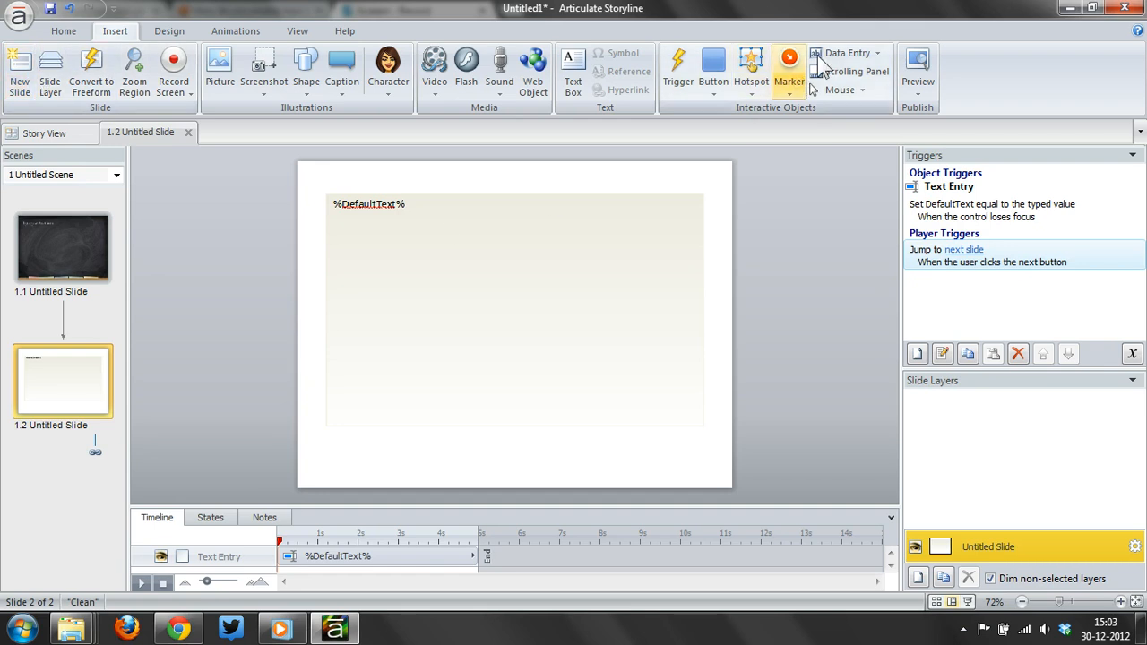